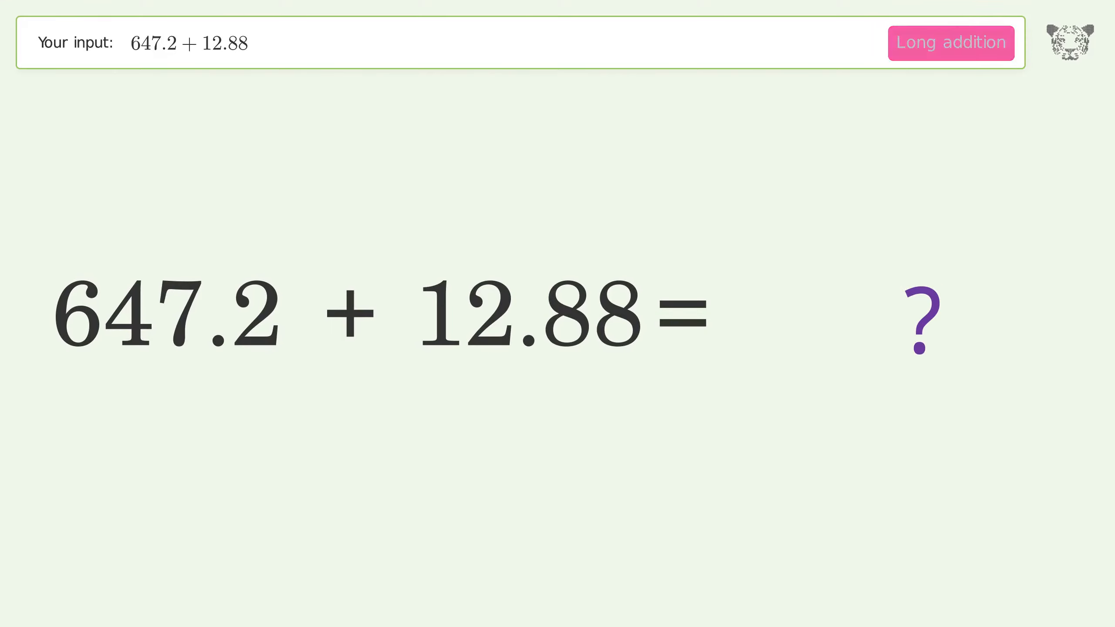
Run Long addition on 647.2 + 12.88 so 660.08 shows in the result view
{"action": "left_click", "coordinate": [950, 42]}
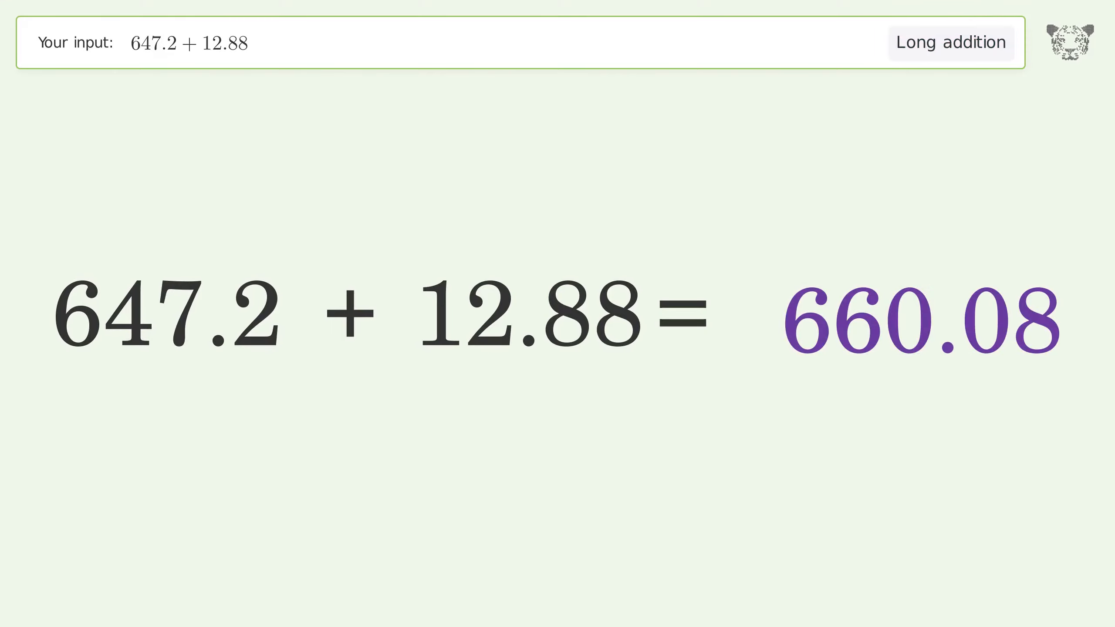